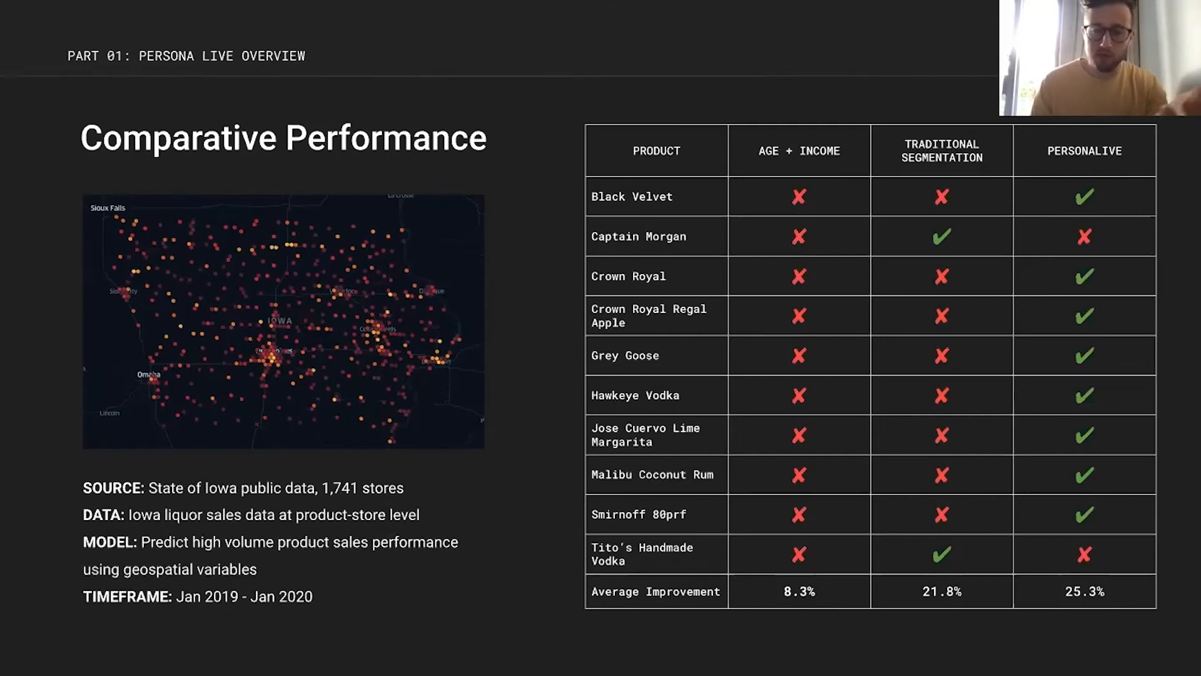
pyautogui.moveTo(1108, 664)
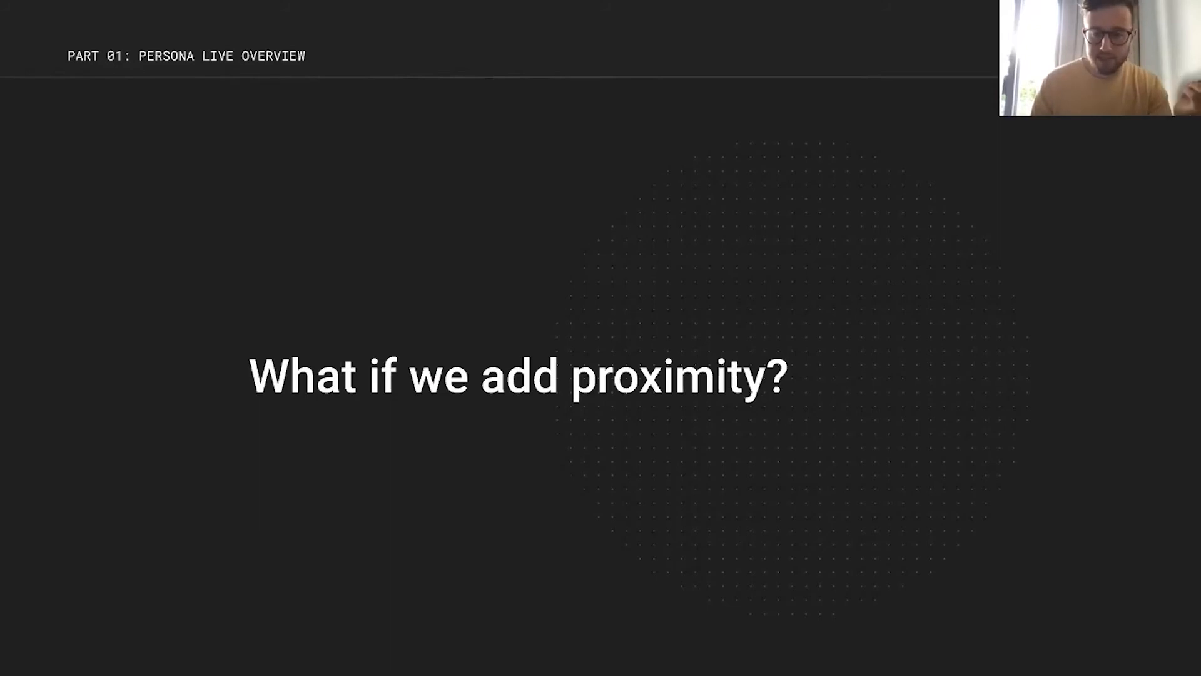
# - Advance to the slide showing proximity plus PersonaLive raising error reduction to 34%
pyautogui.press('Right')
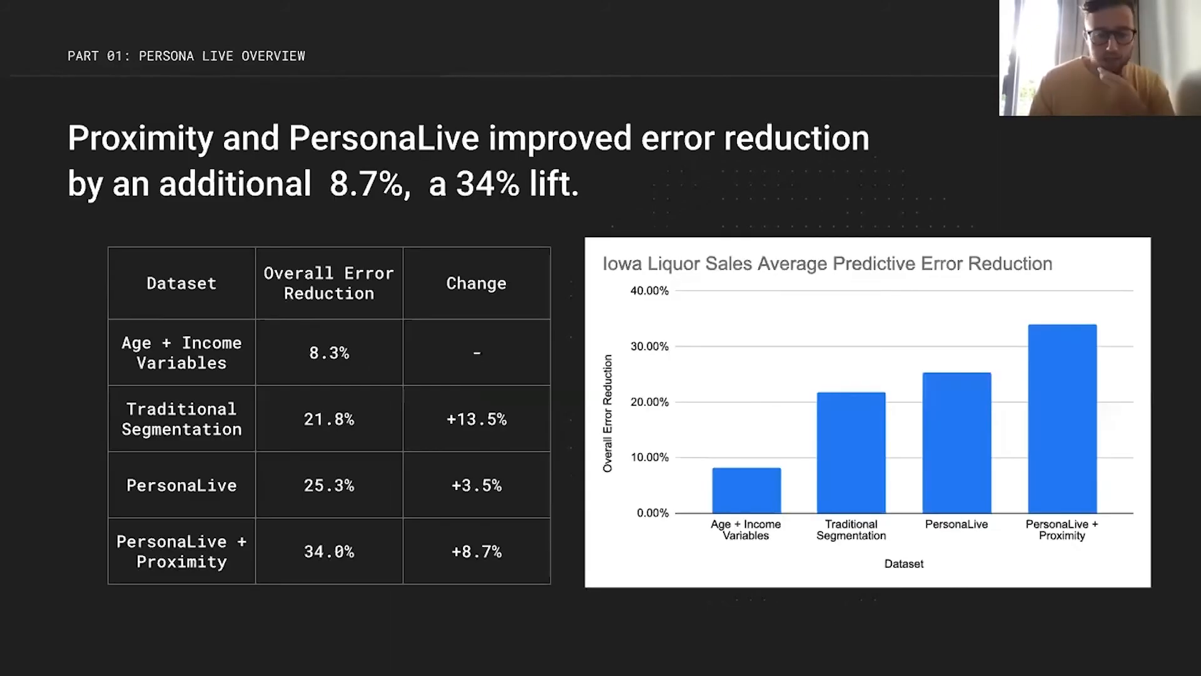